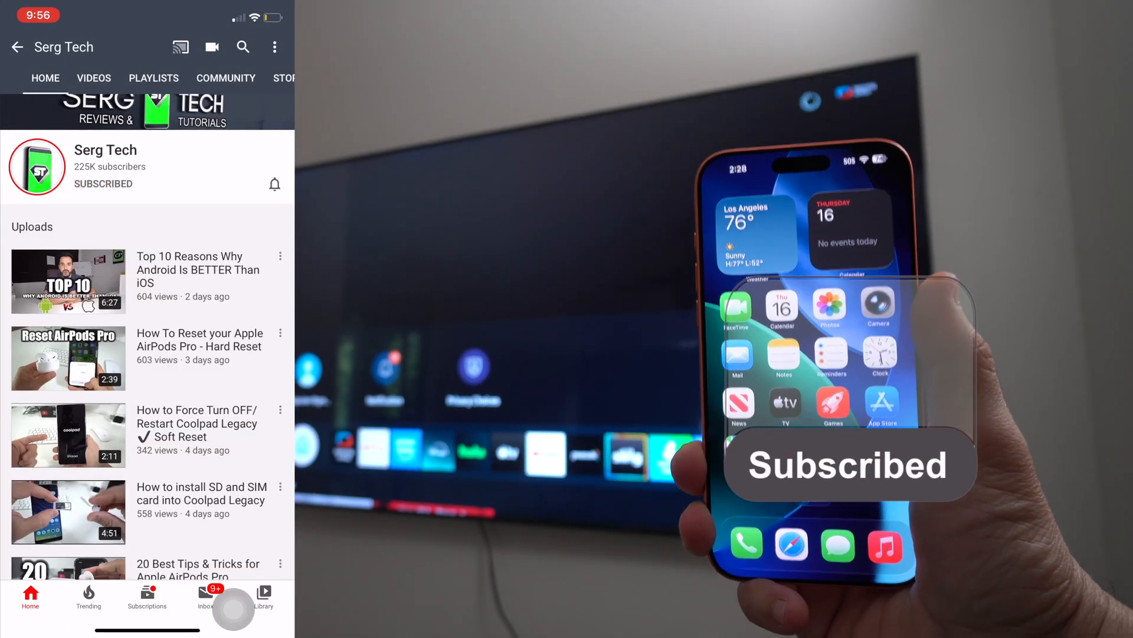
# - Mirror the iPhone to the Samsung AU800D 65 TV, confirming the TV's AirPlay passcode
pyautogui.click(275, 184)
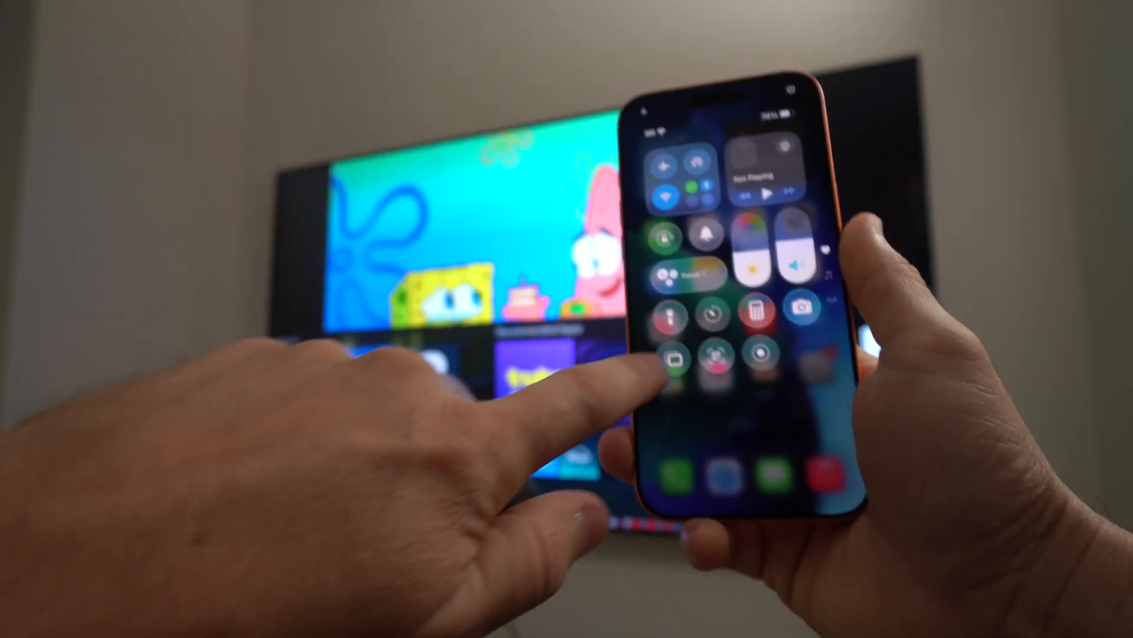
pyautogui.click(671, 359)
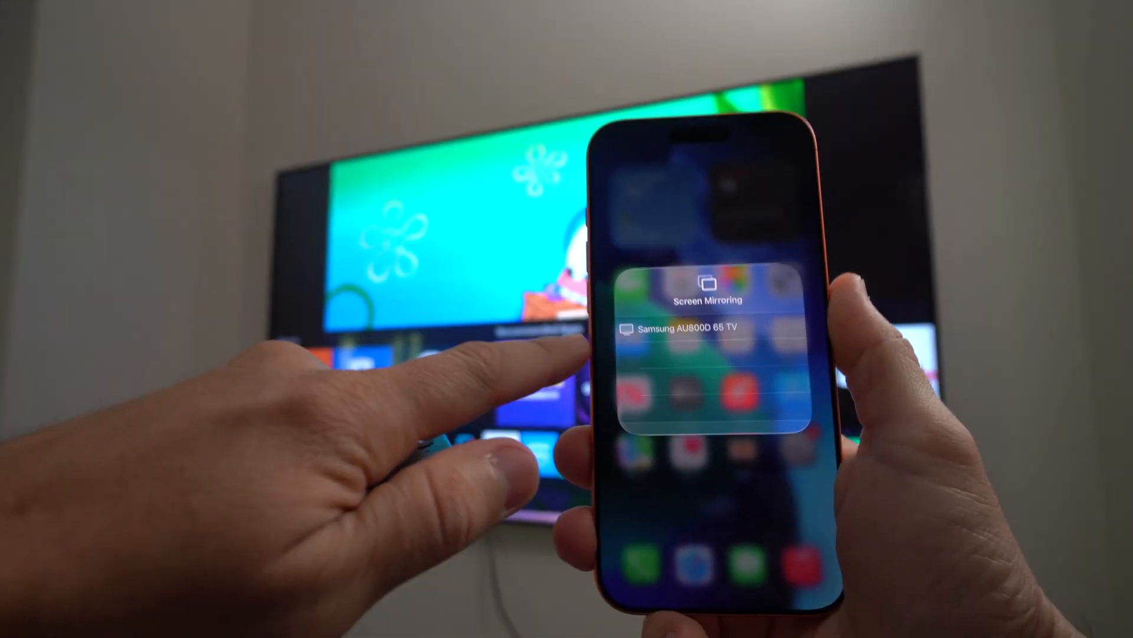
pyautogui.click(708, 326)
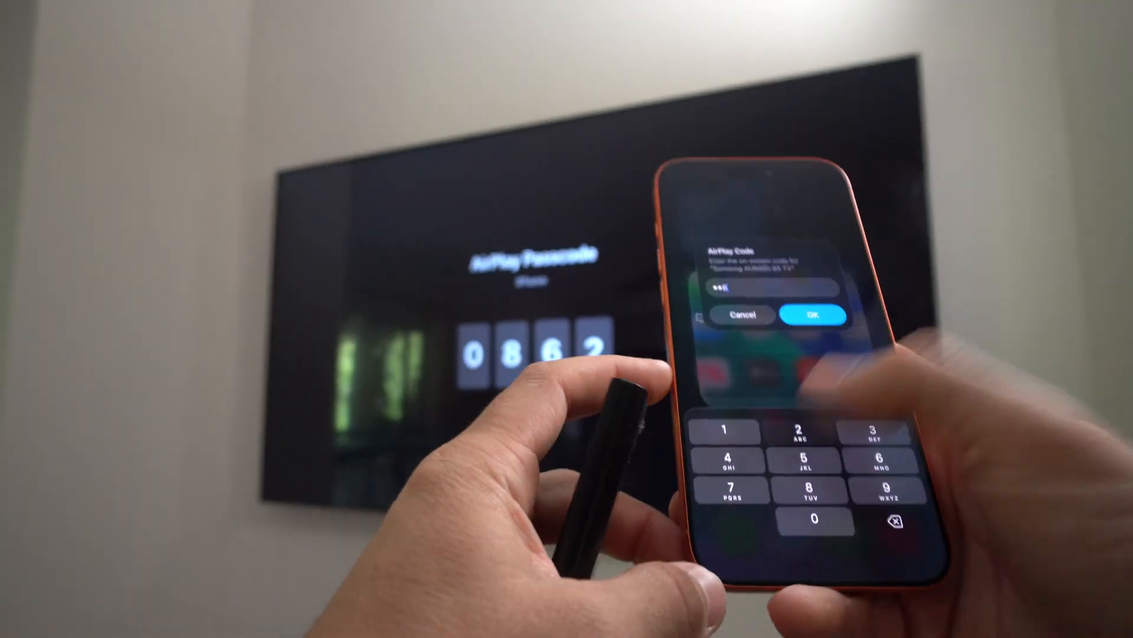
pyautogui.click(815, 316)
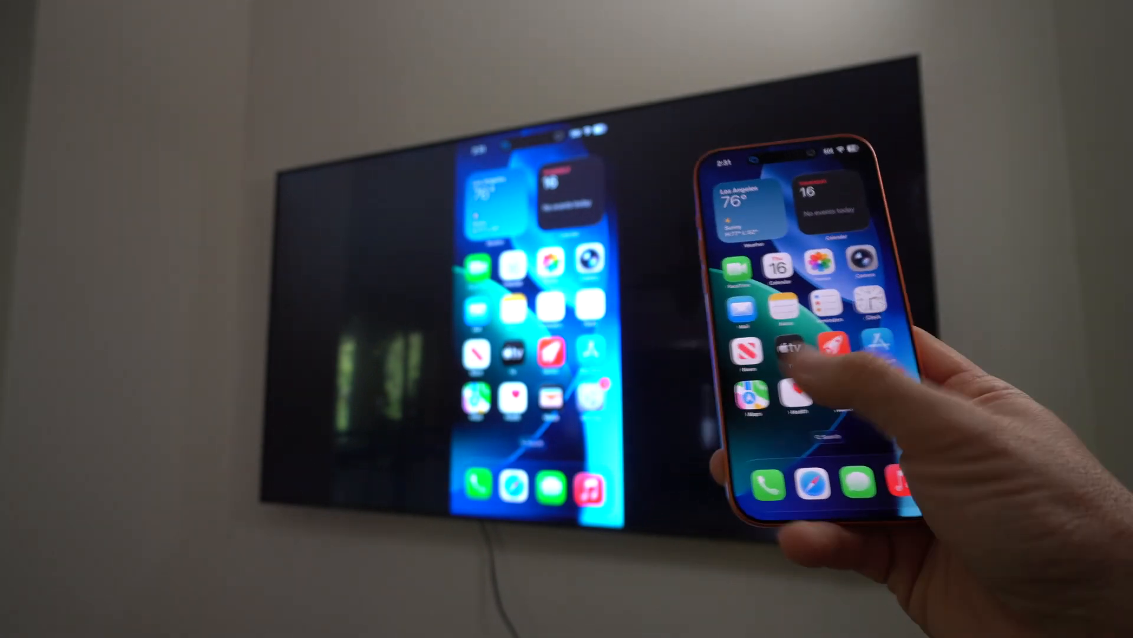
# - Swipe to the Photos library and open a photo so it shows on the TV
pyautogui.hscroll(-3)
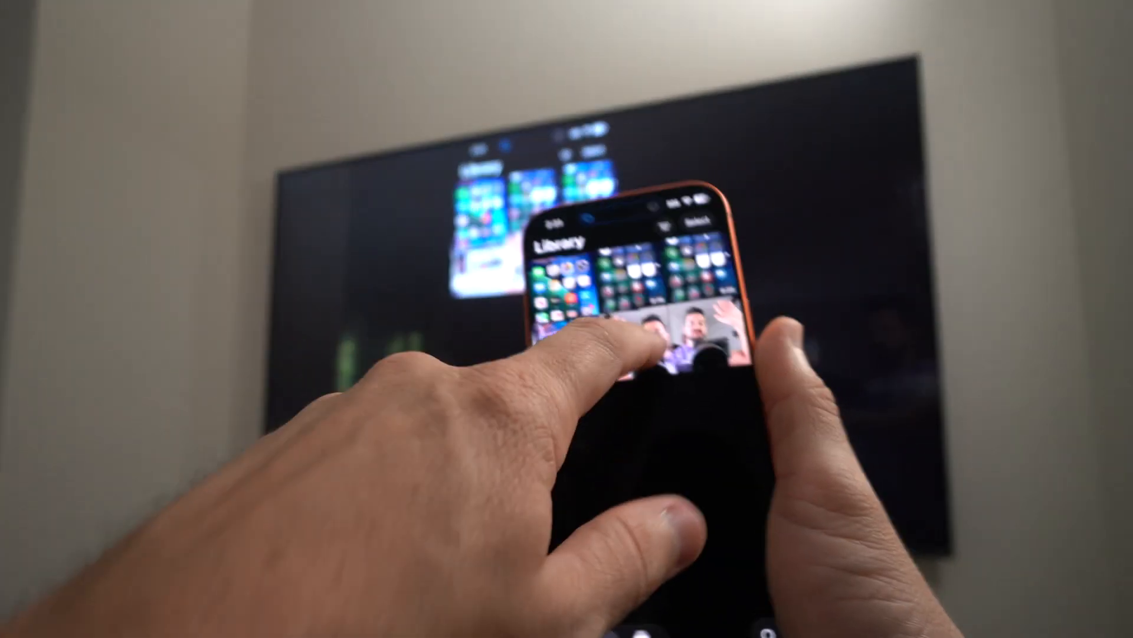
pyautogui.click(687, 340)
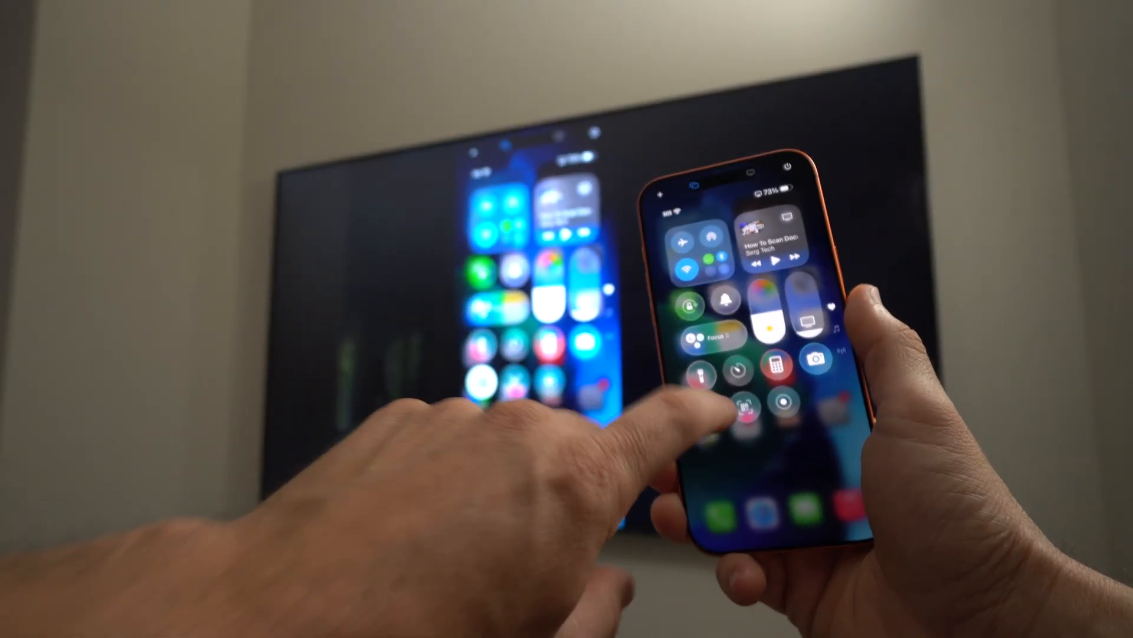
# - Open the Screen Mirroring panel showing the connected Samsung AU800D 65 TV and Stop Mirroring
pyautogui.click(742, 409)
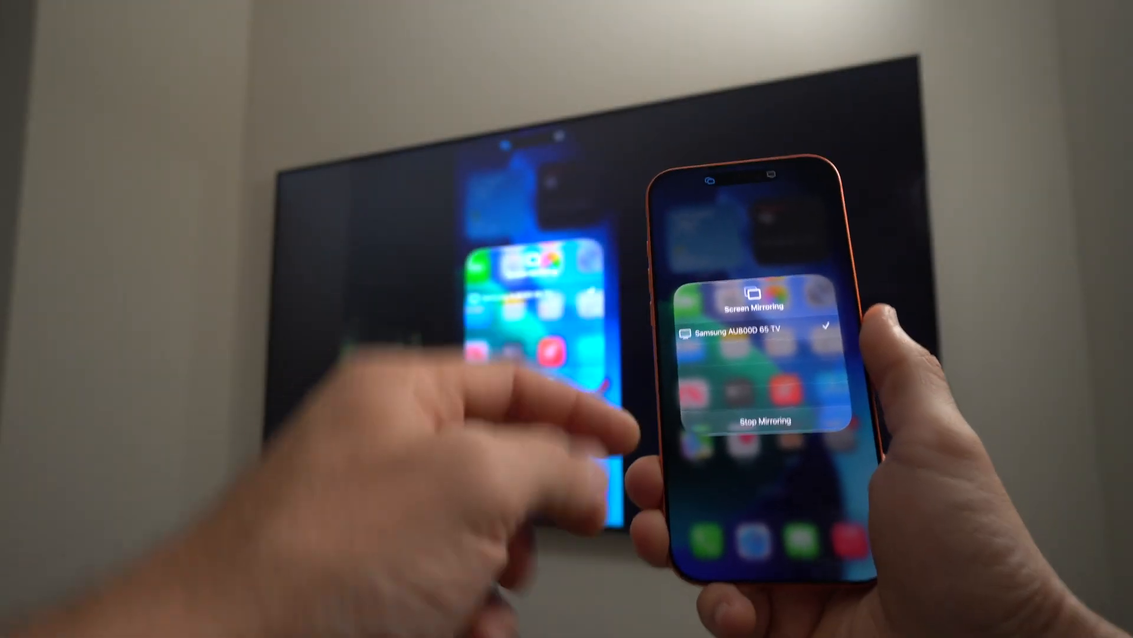